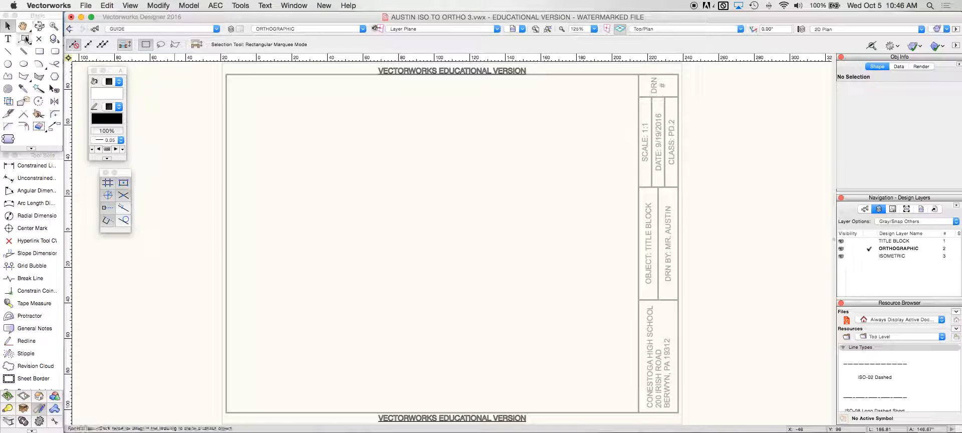
# Step: Draw a 114 × 92 GUIDE-class rectangle in the lower-left of the sheet
pyautogui.click(39, 52)
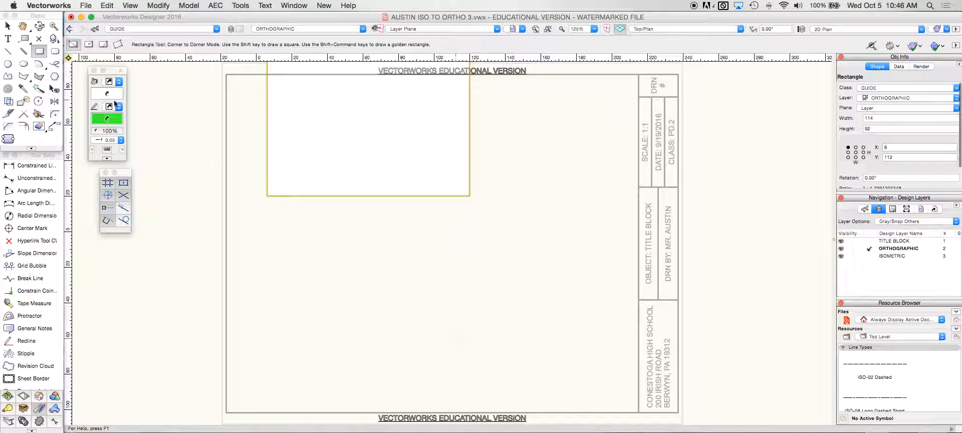
pyautogui.click(9, 26)
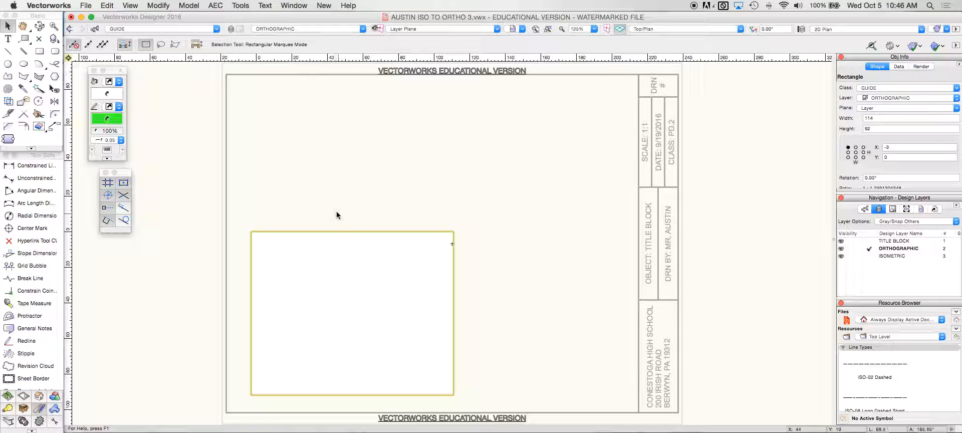
pyautogui.moveTo(333, 216)
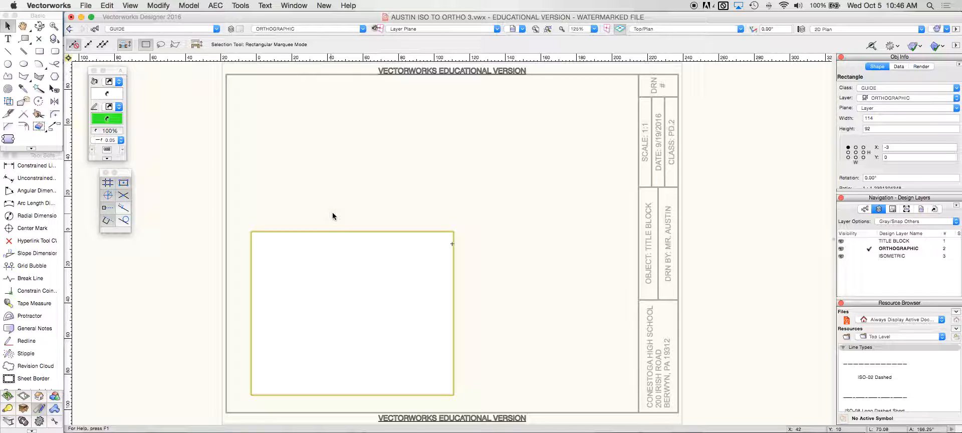
pyautogui.moveTo(332, 218)
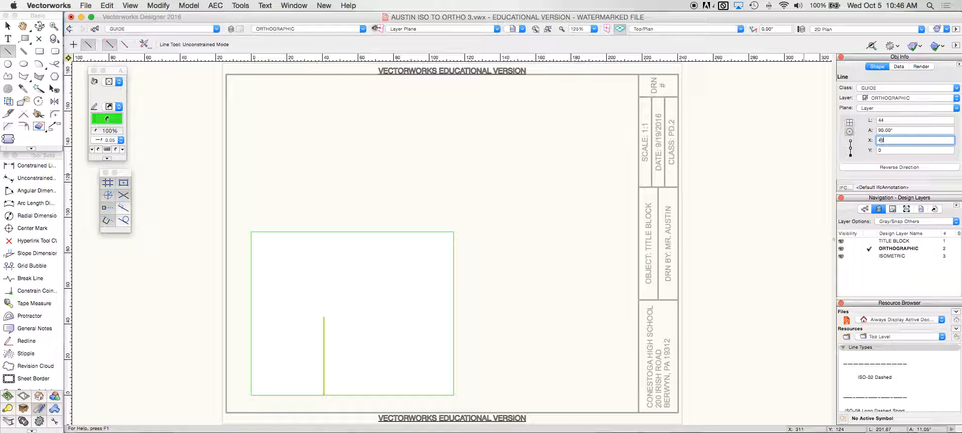
# Step: Draw two vertical 44-long guide lines rising from the rectangle's bottom edge
pyautogui.write('48')
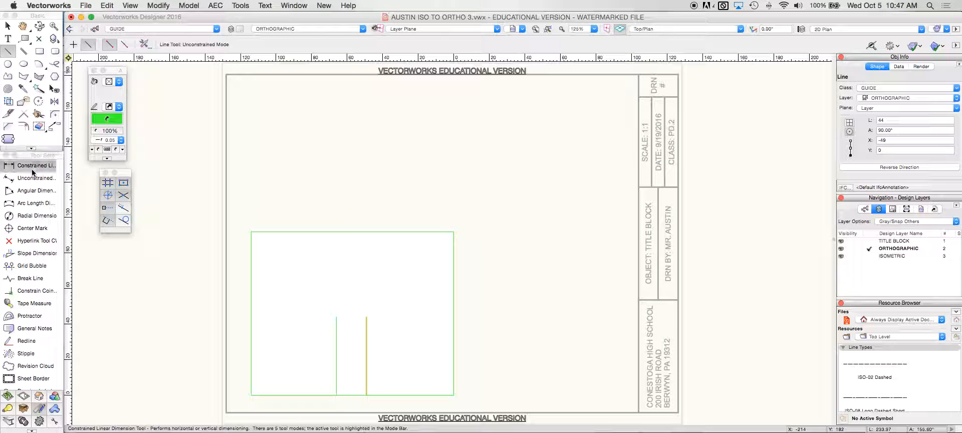
# Step: Dimension the 17 gap between the two vertical lines' bottom endpoints
pyautogui.click(34, 165)
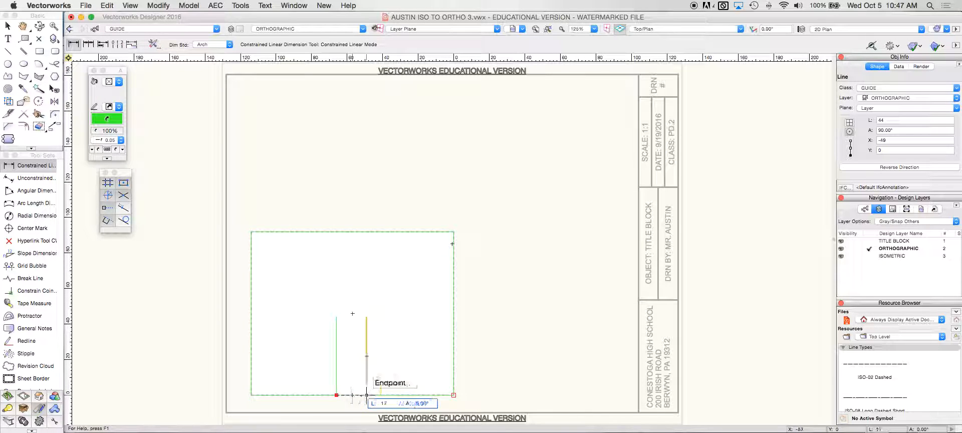
pyautogui.click(366, 395)
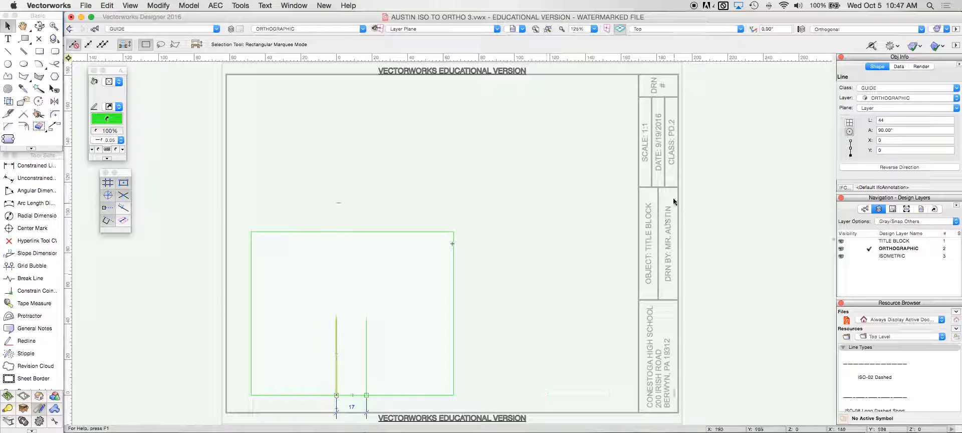
# Step: Position duplicated vertical lines at X -8 and 8.25, accepting the ruler origin alert
pyautogui.click(914, 139)
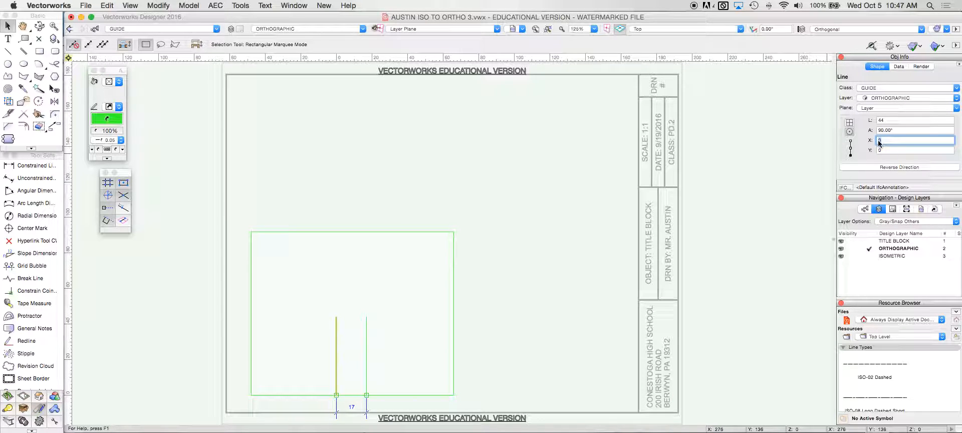
pyautogui.write('-8.')
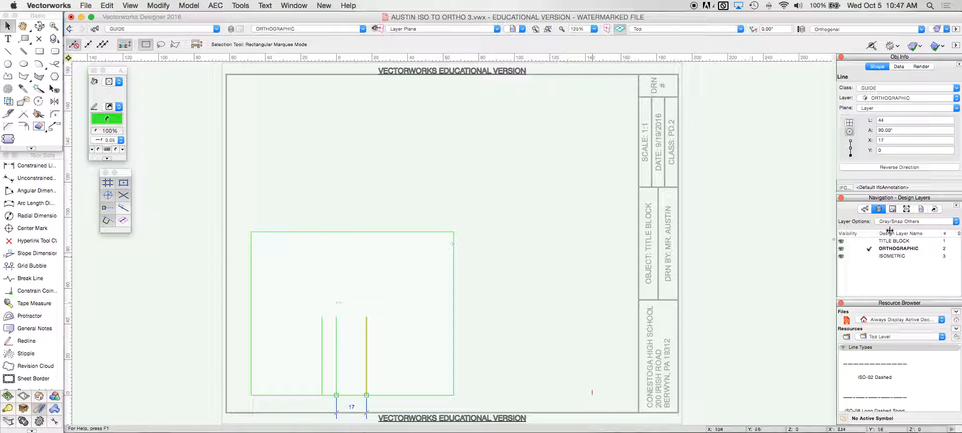
pyautogui.click(914, 140)
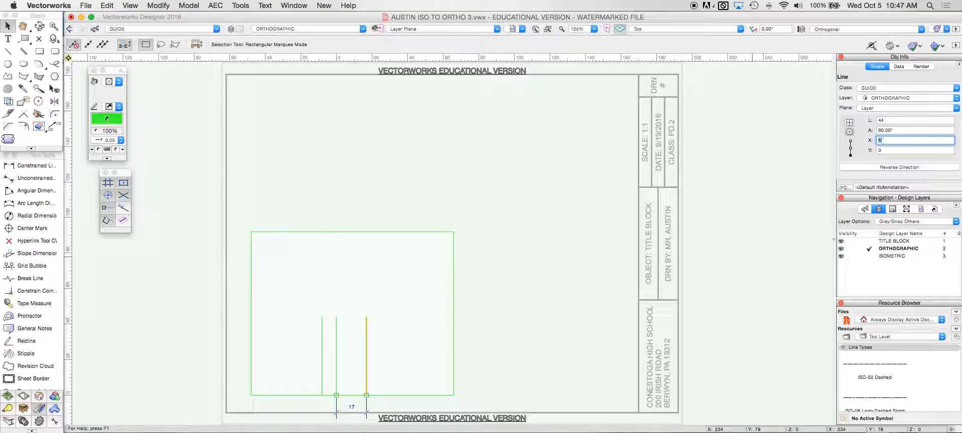
pyautogui.write('8.25')
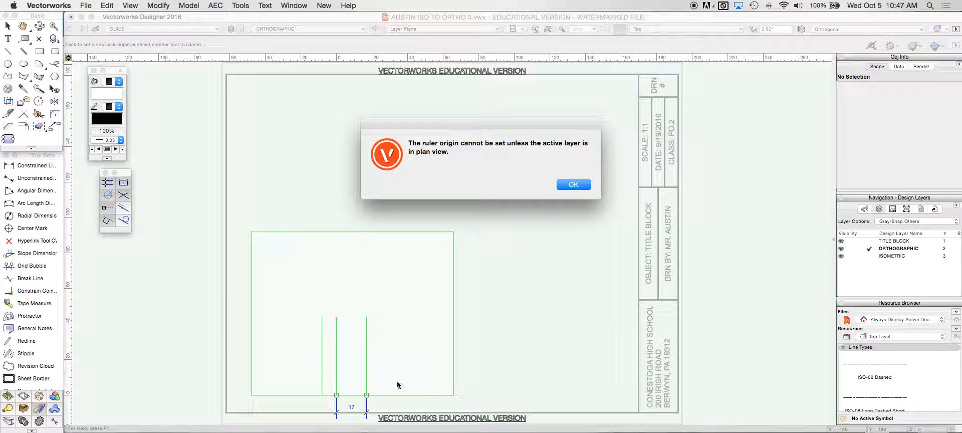
pyautogui.click(572, 185)
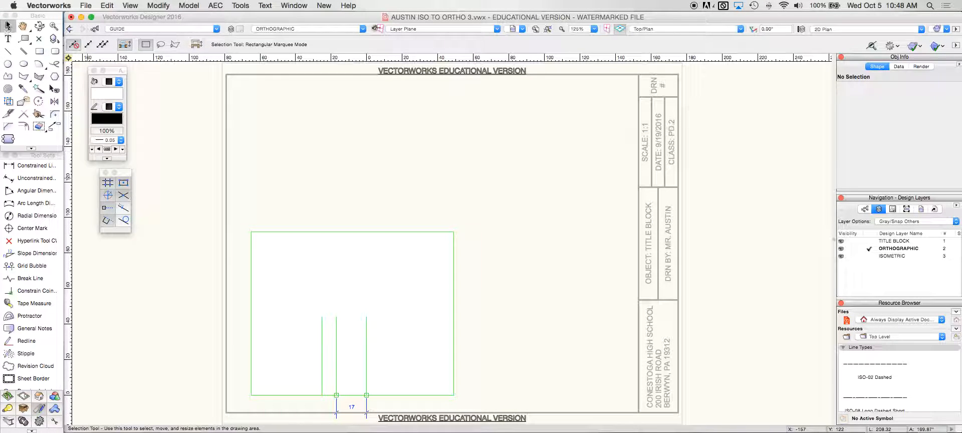
# Step: Add a fourth vertical guide and a horizontal guide line at Y 25
pyautogui.click(366, 355)
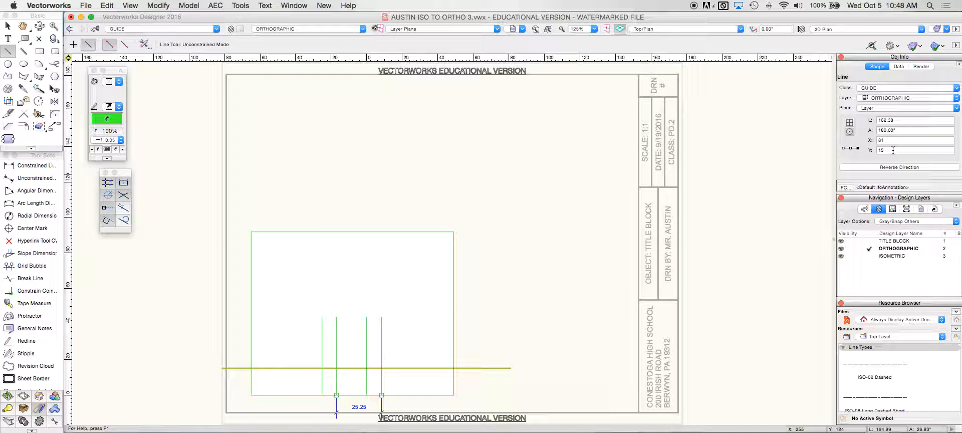
pyautogui.write('25')
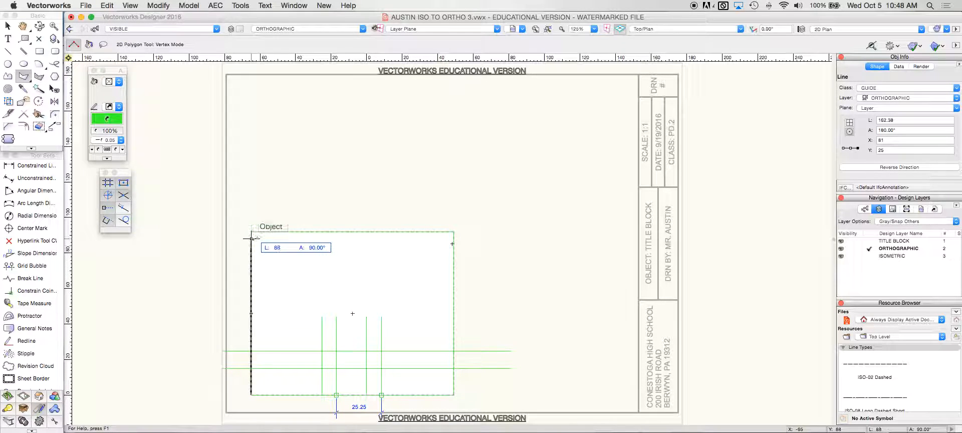
# Step: Trace the front view with a VISIBLE-class 2D polygon including the T-slot notch
pyautogui.click(453, 244)
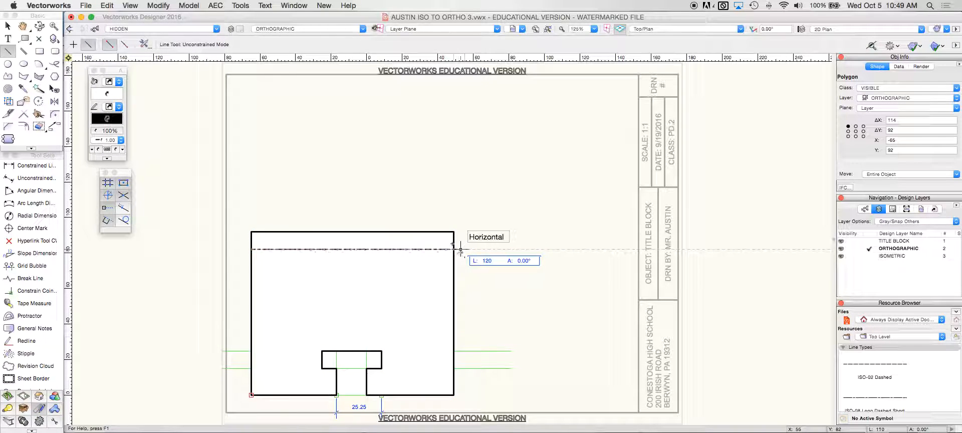
# Step: Draw the HIDDEN-class horizontal line across the outline at Y -7
pyautogui.click(459, 250)
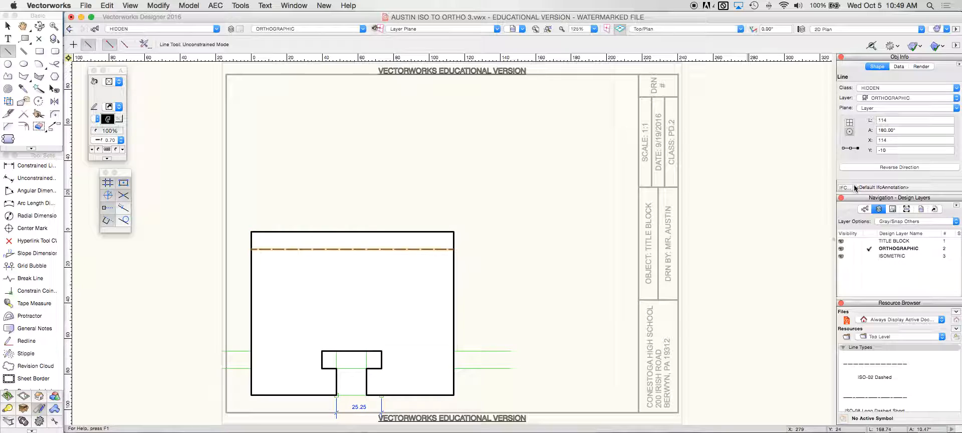
pyautogui.click(914, 150)
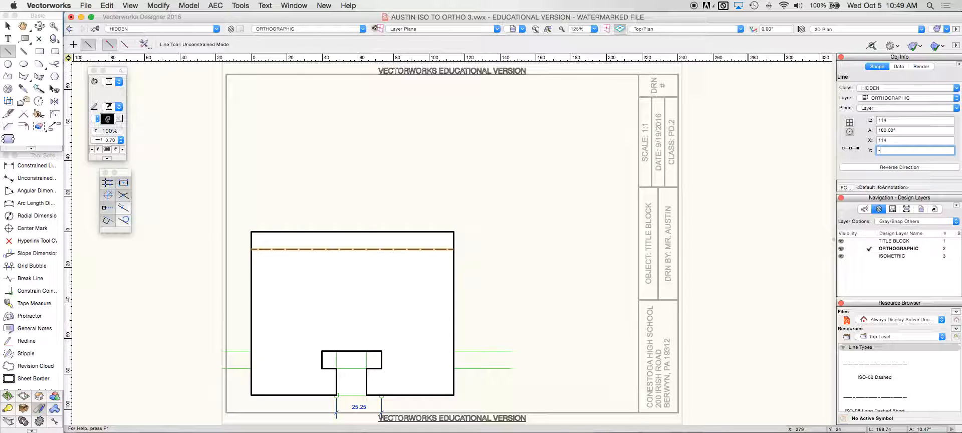
pyautogui.write('-7')
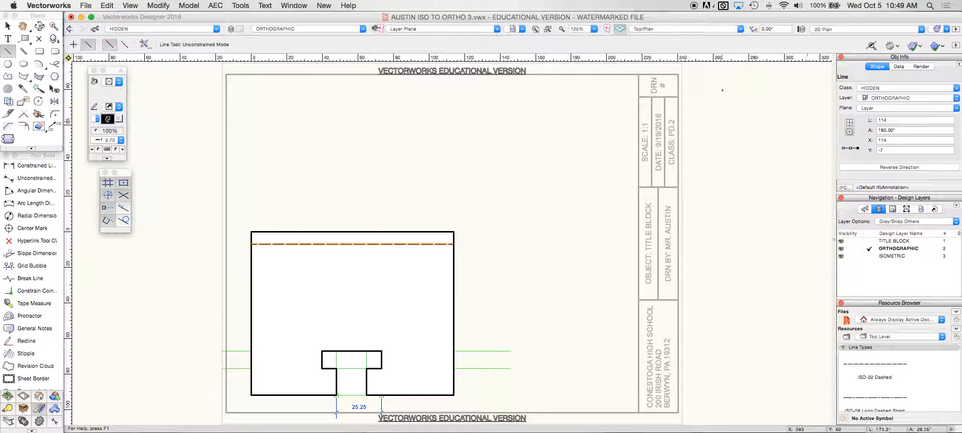